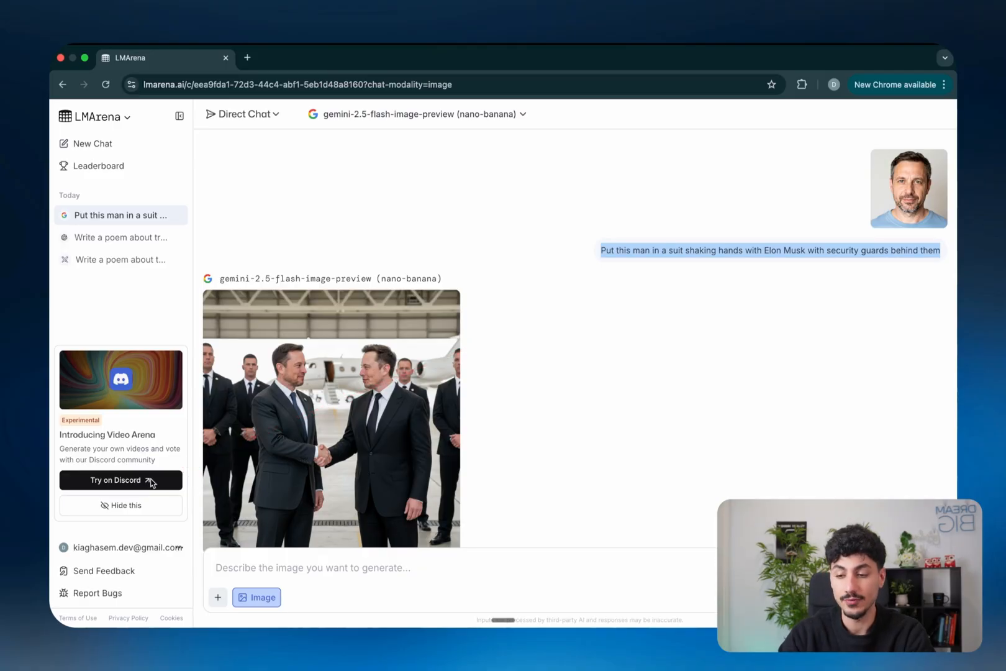
Launch Video Arena on Discord from the LMArena sidebar's 'Try on Discord' card.
click(121, 479)
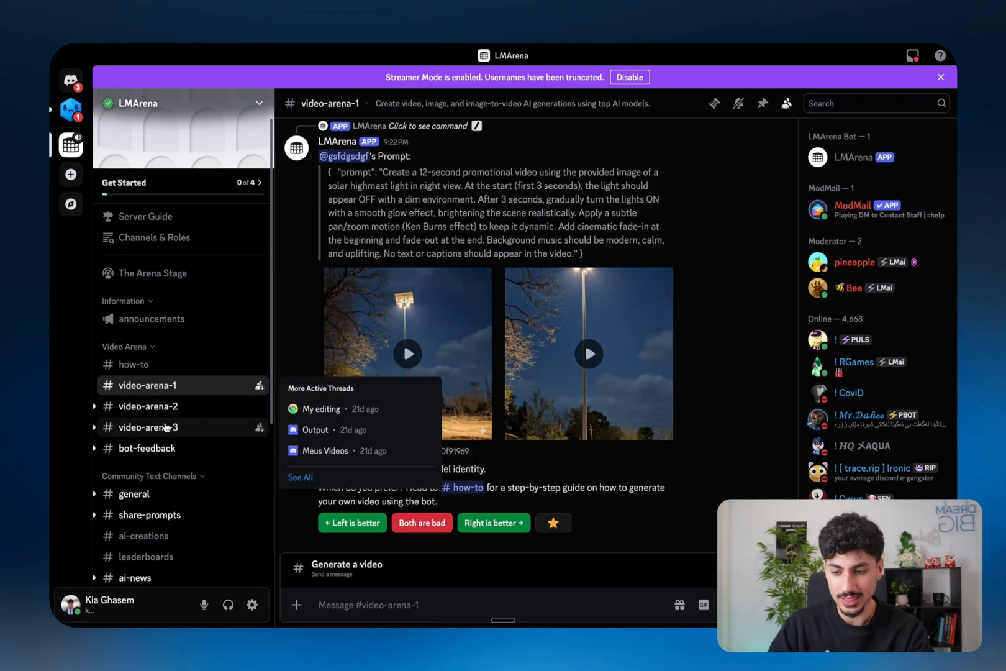
Scroll through #video-arena-1's generated video pairs to reach the police-station pair.
scroll(down, 3)
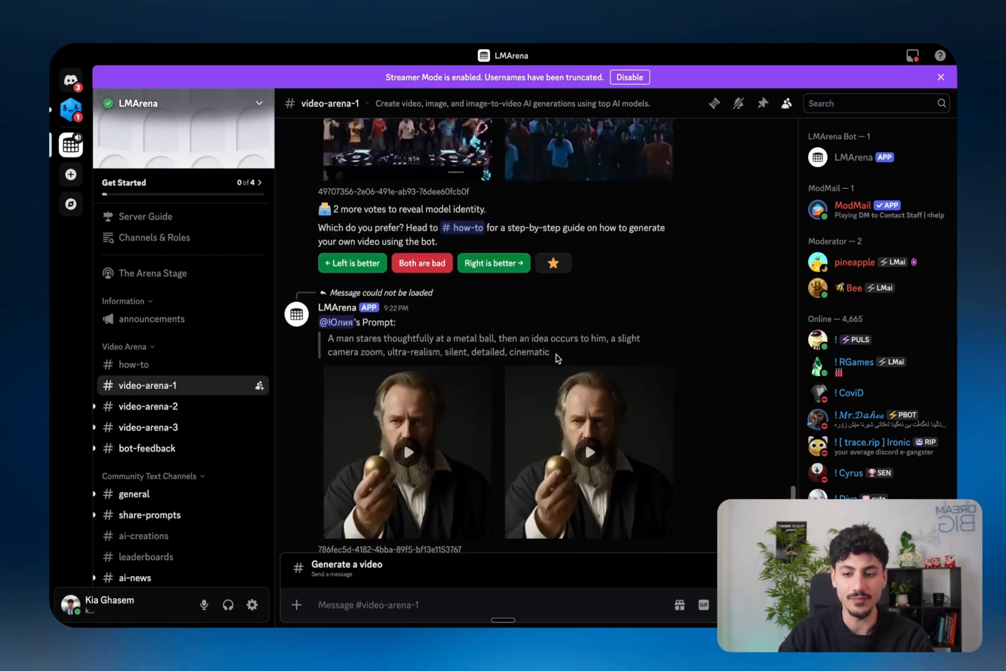
scroll(up, 3)
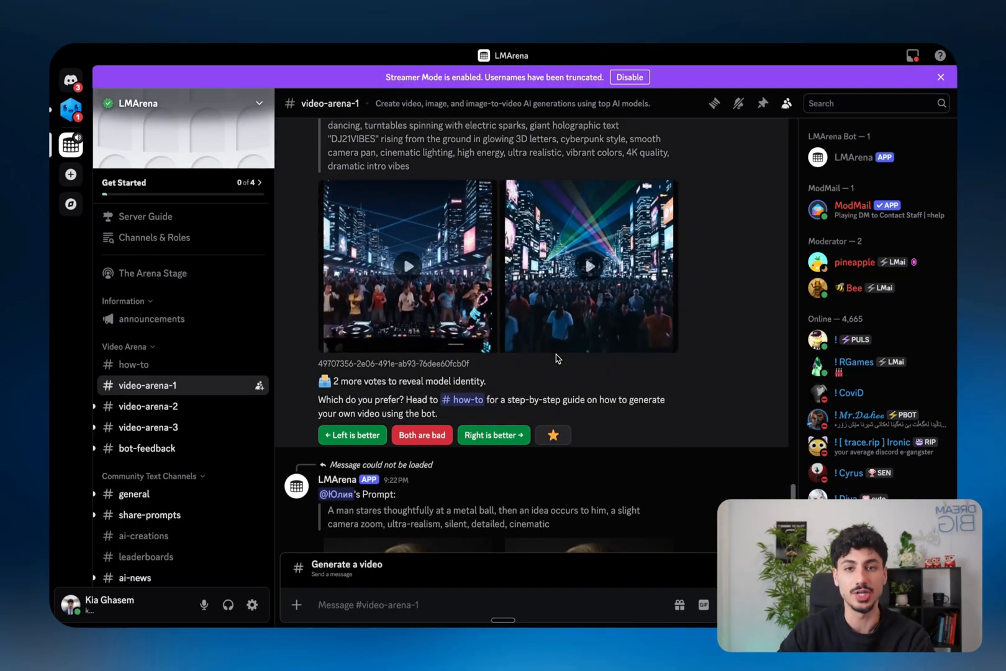
scroll(down, 3)
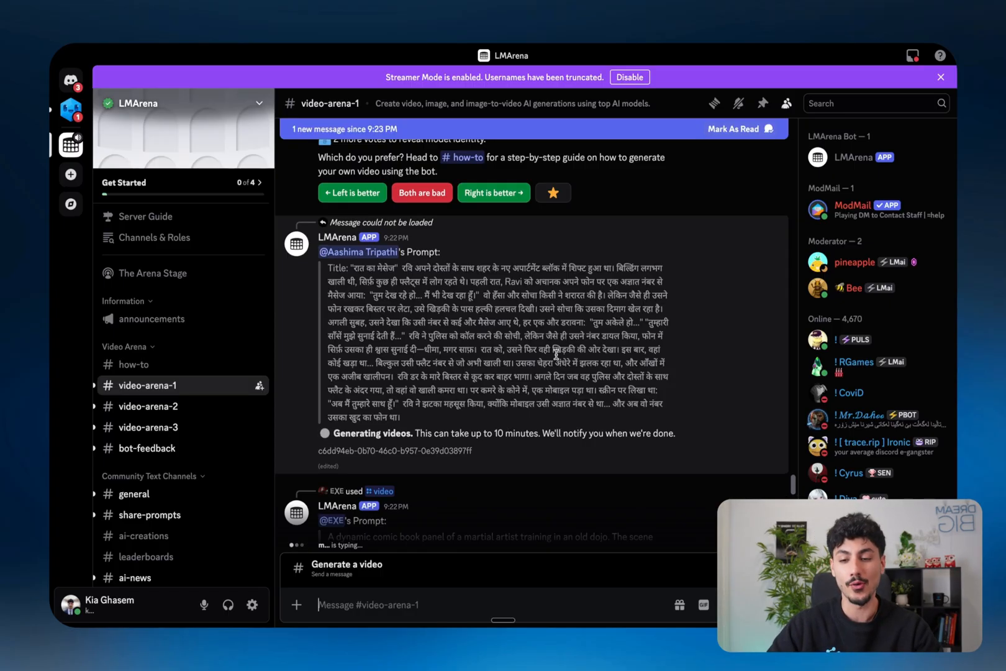
scroll(up, 3)
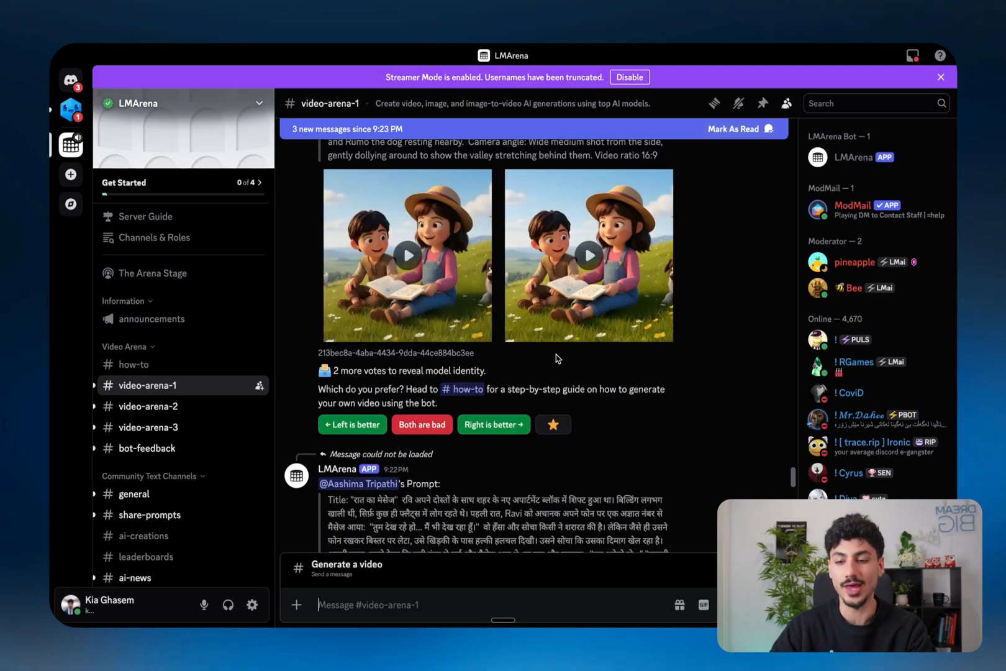
scroll(down, 3)
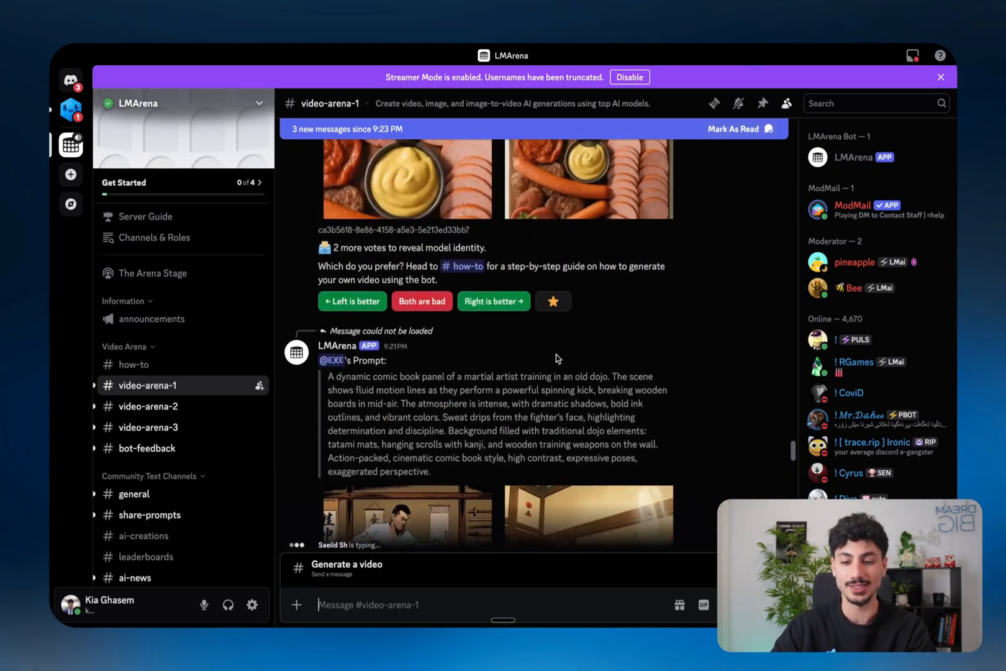
scroll(down, 3)
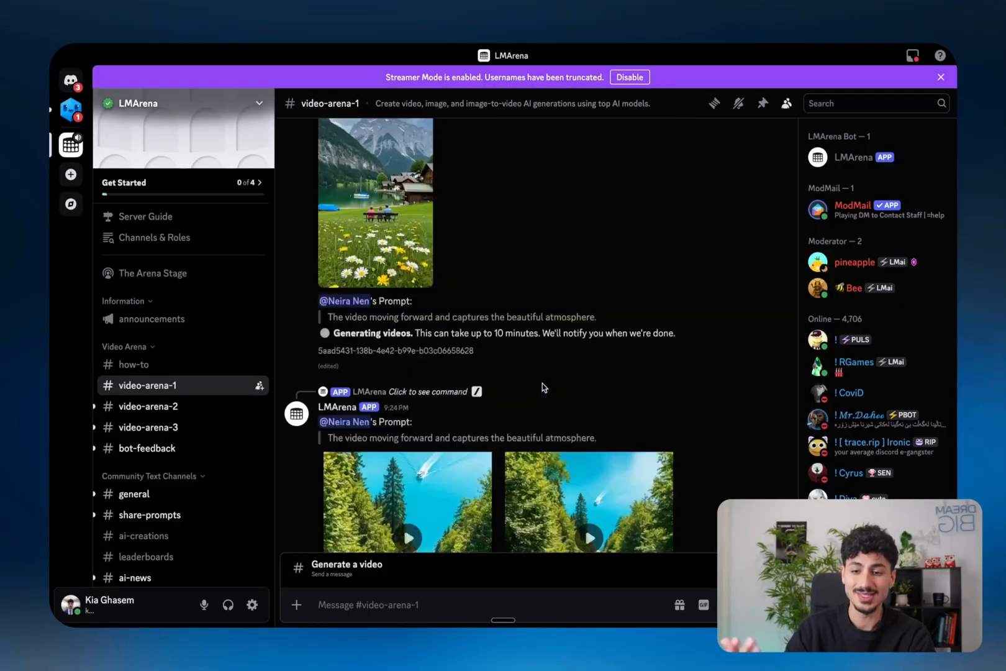
scroll(down, 3)
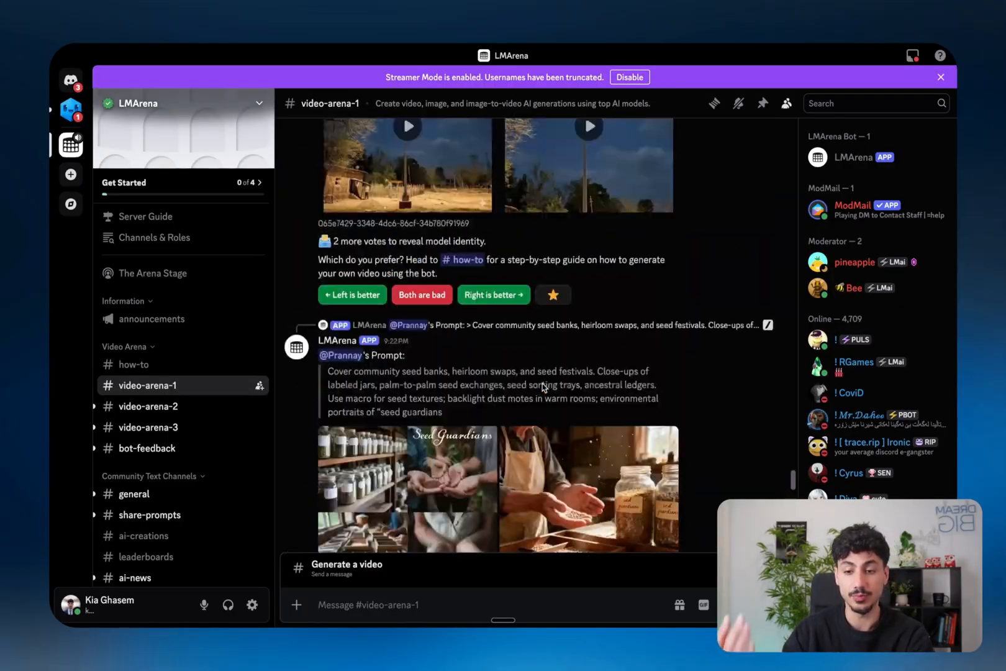
scroll(down, 3)
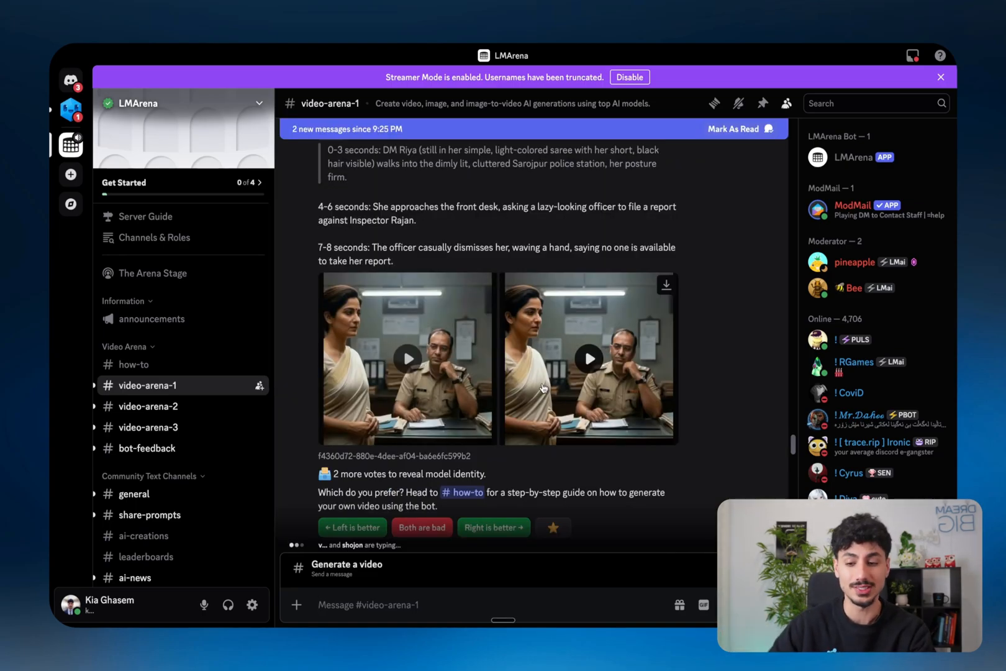
scroll(down, 3)
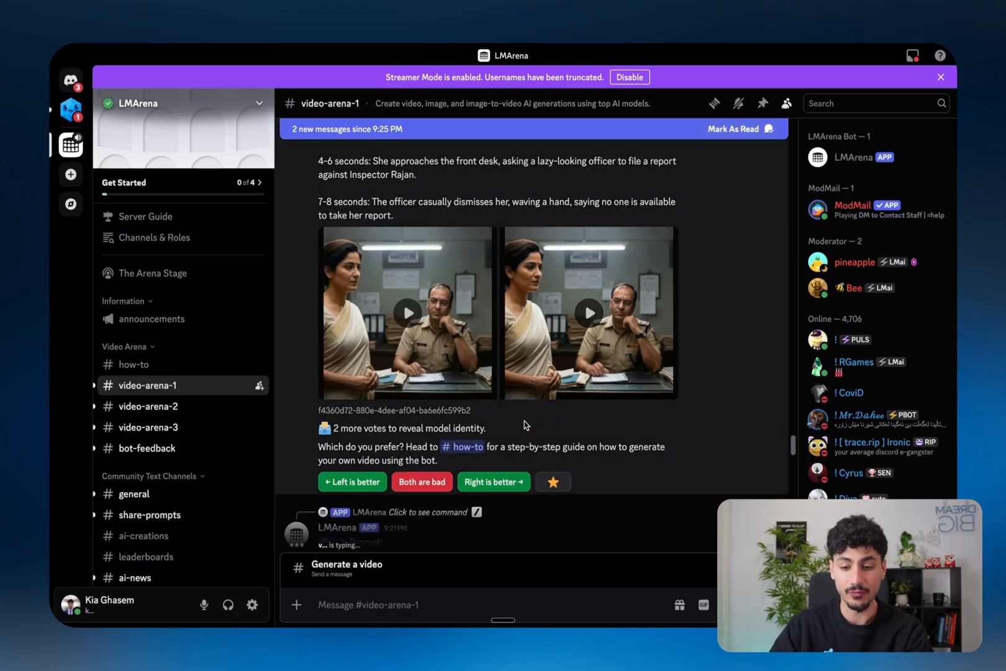
mouse_move(494, 481)
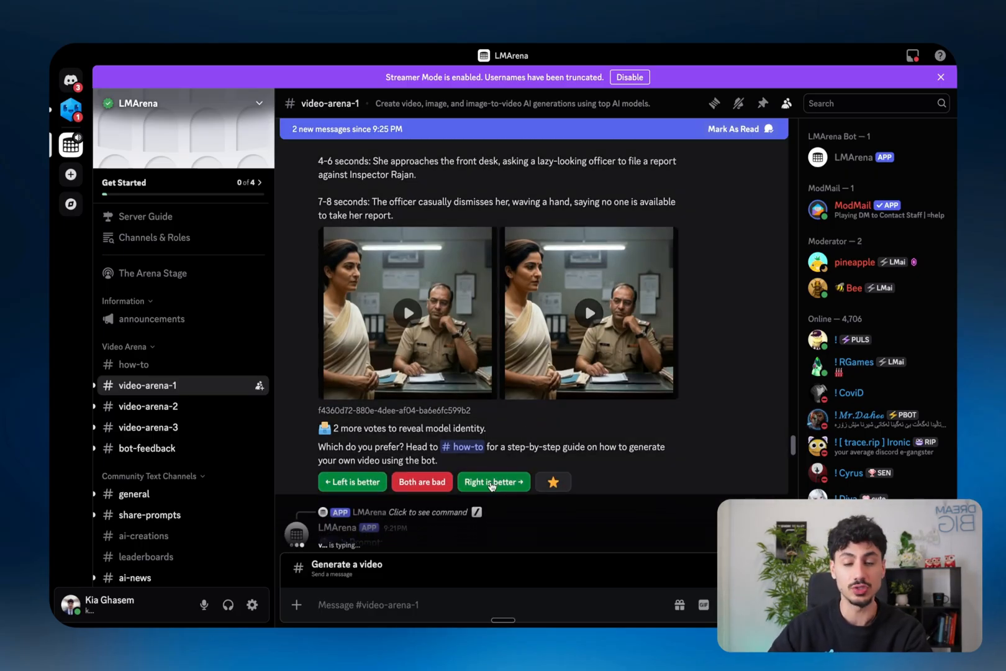
scroll(down, 3)
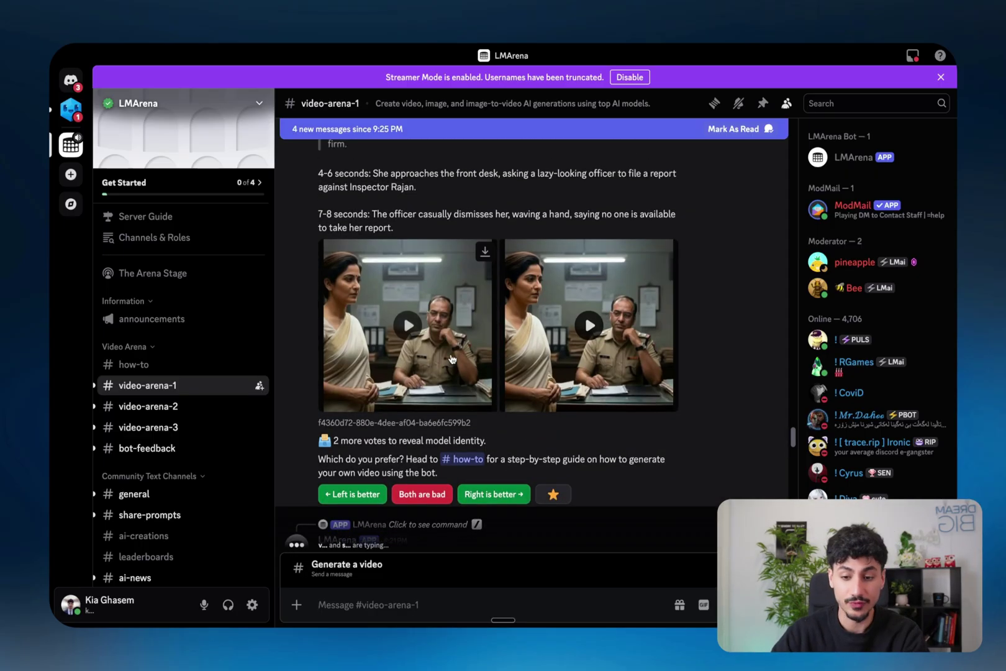
scroll(up, 3)
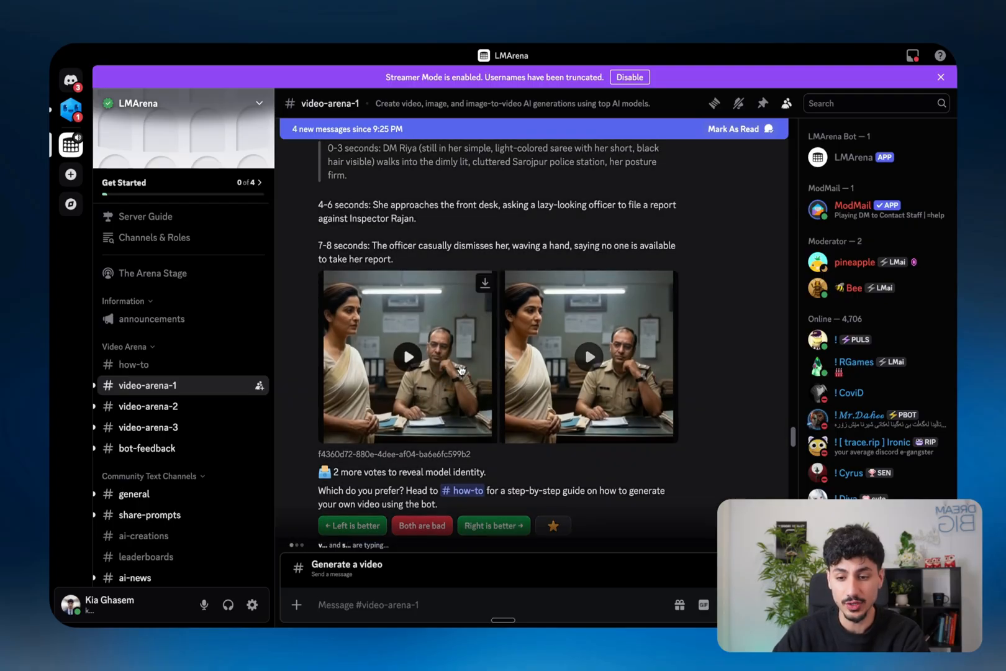
Play the left police-station video, close the viewer, and vote 'Left is better'.
click(406, 356)
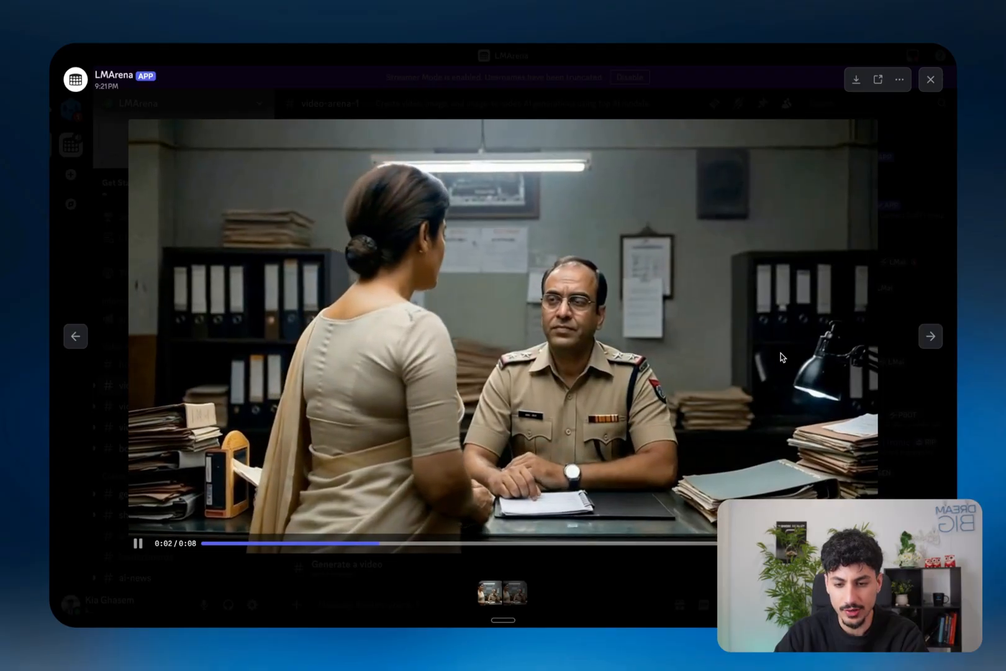
click(929, 79)
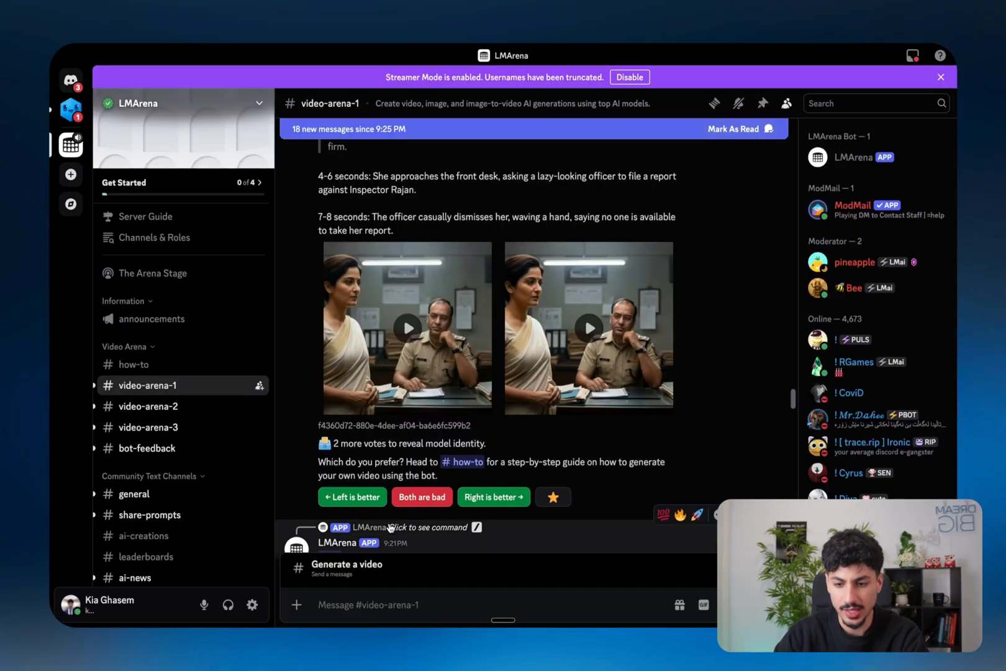
click(351, 496)
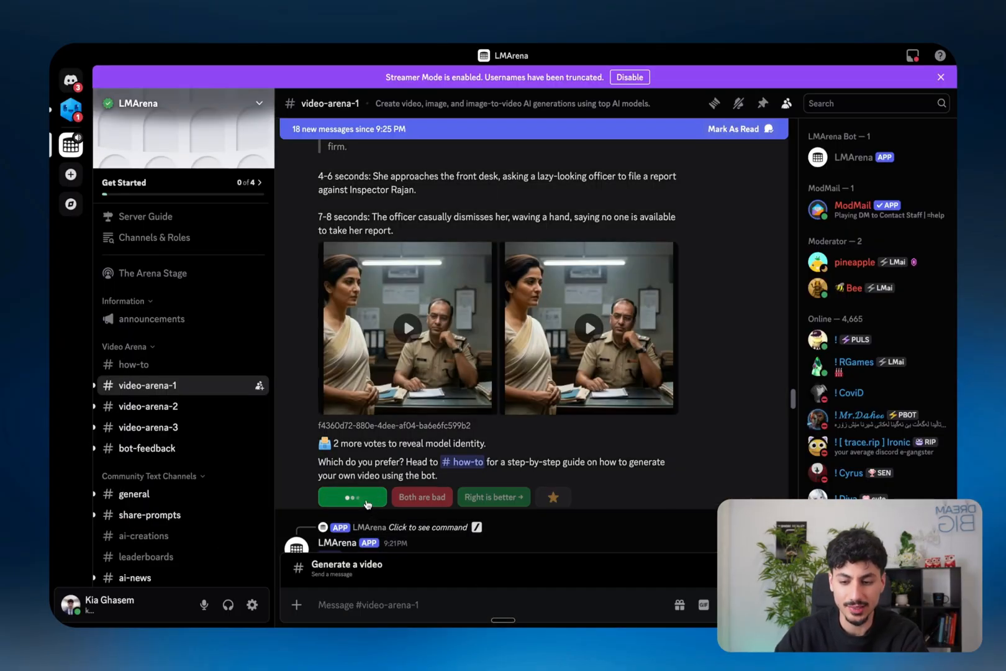
click(351, 496)
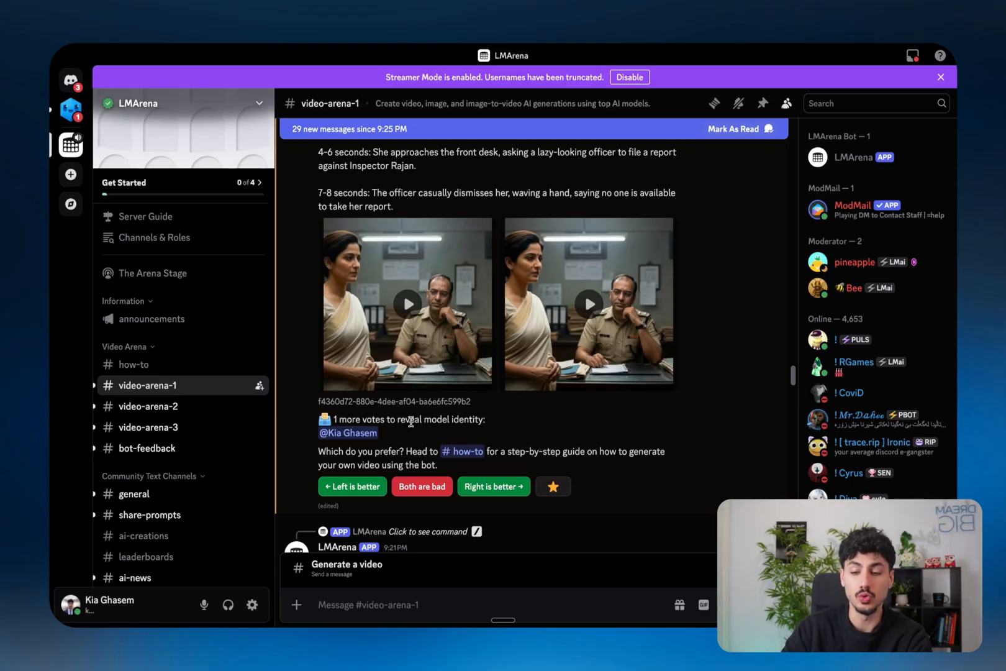
mouse_move(405, 434)
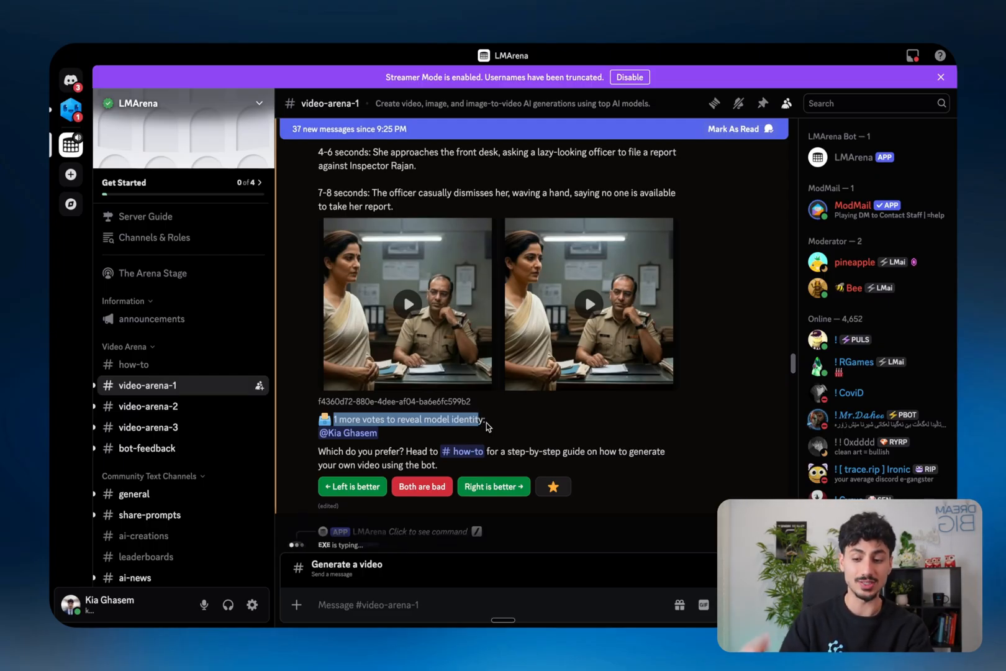
mouse_move(416, 448)
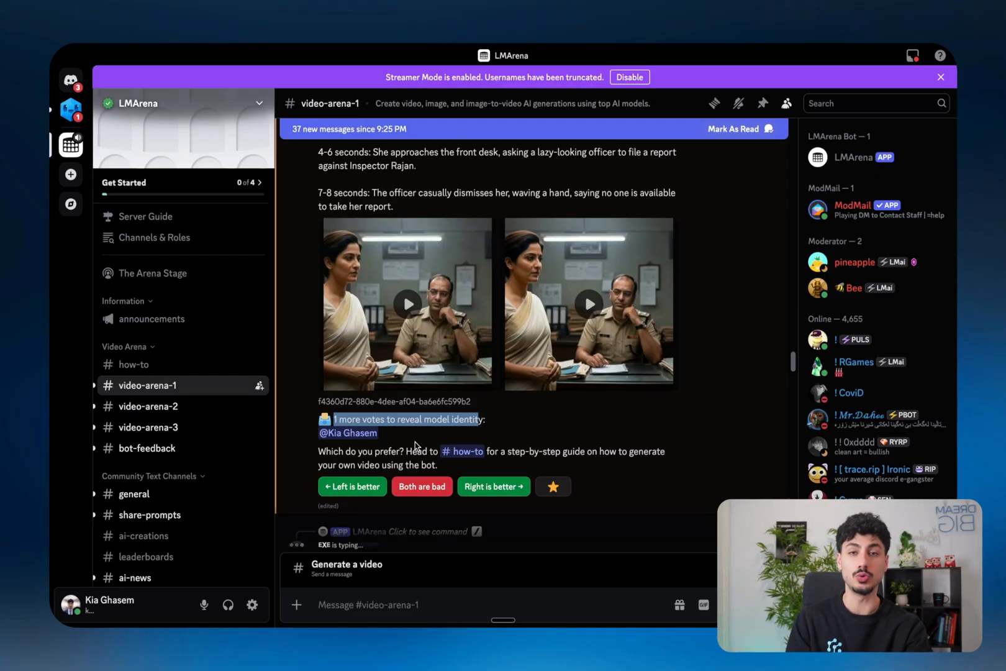